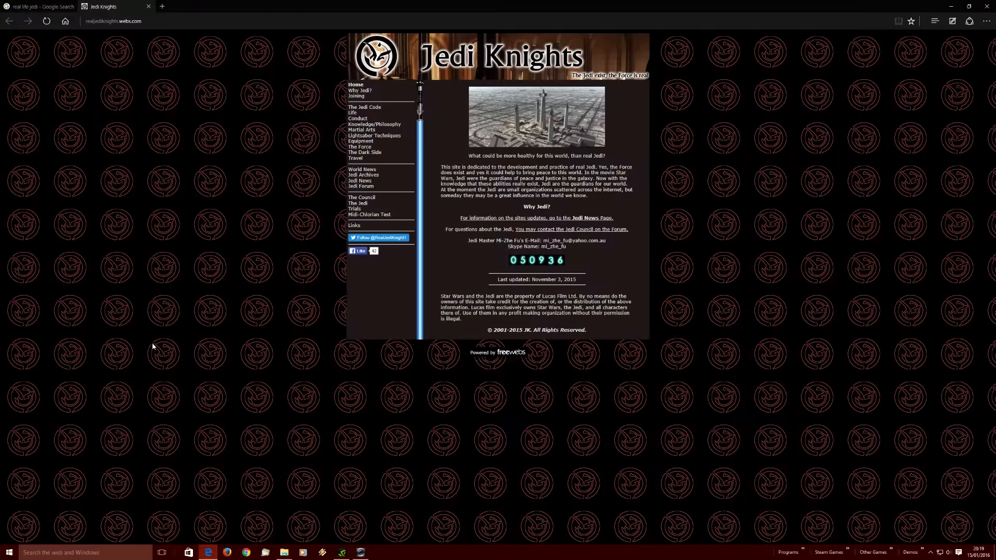
mouse_move(182, 335)
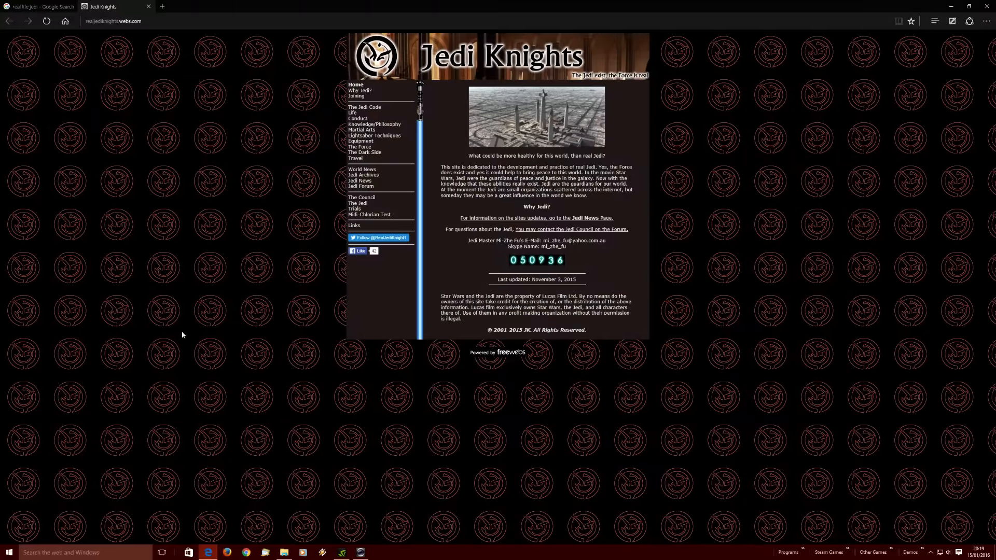
mouse_move(180, 295)
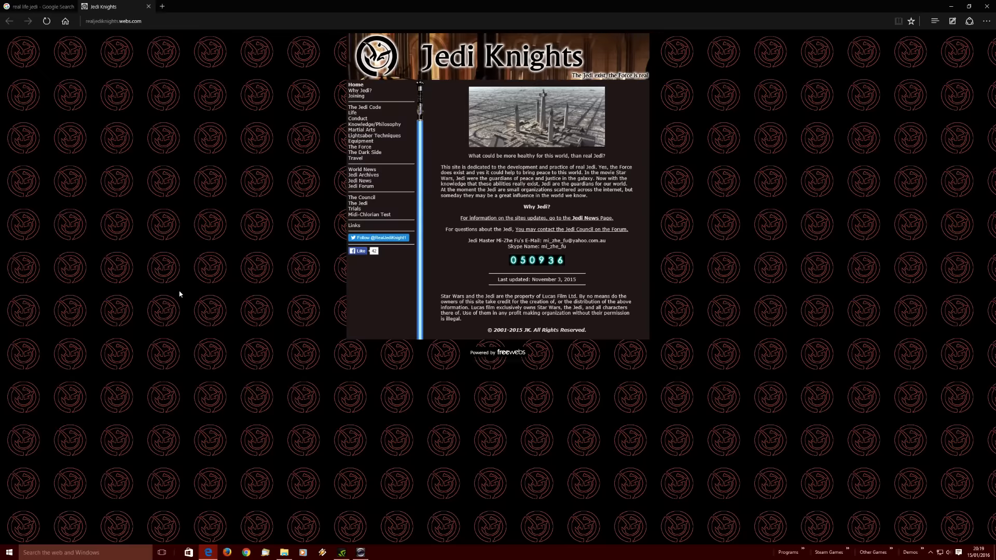
mouse_move(188, 280)
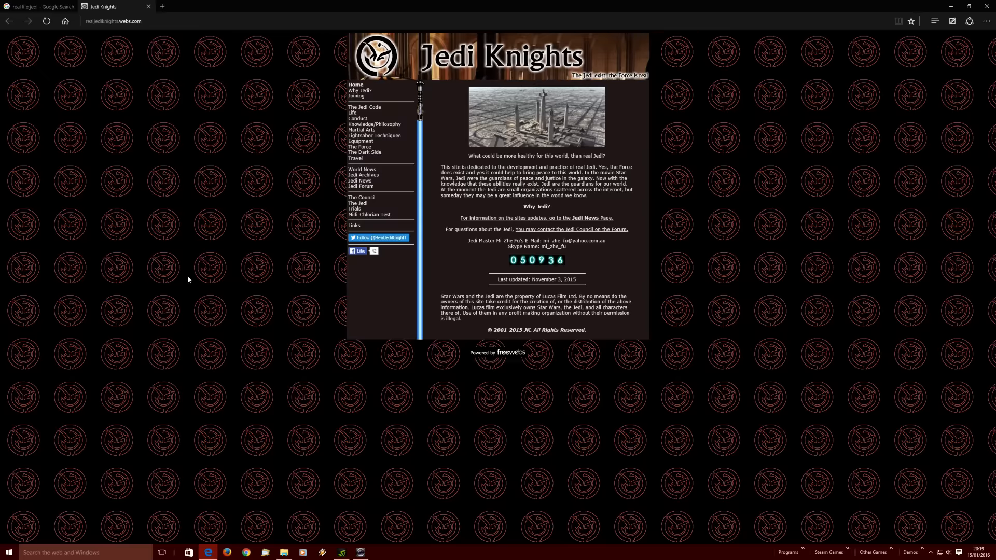
mouse_move(400, 64)
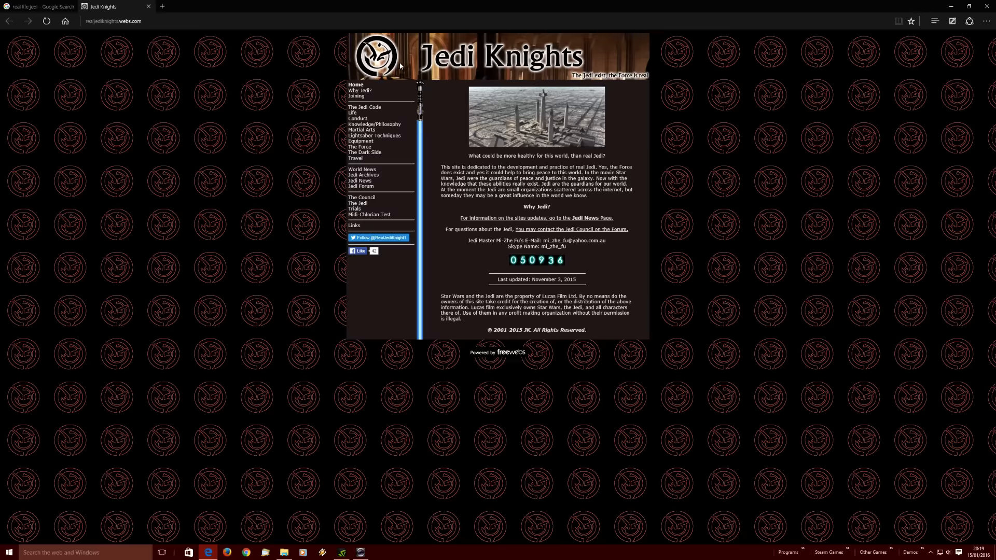
mouse_move(587, 88)
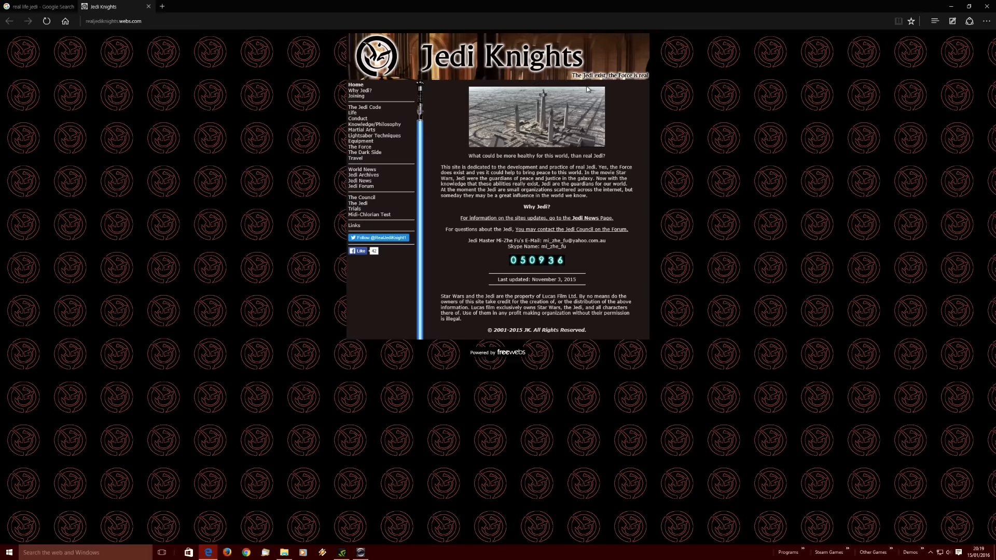
mouse_move(640, 85)
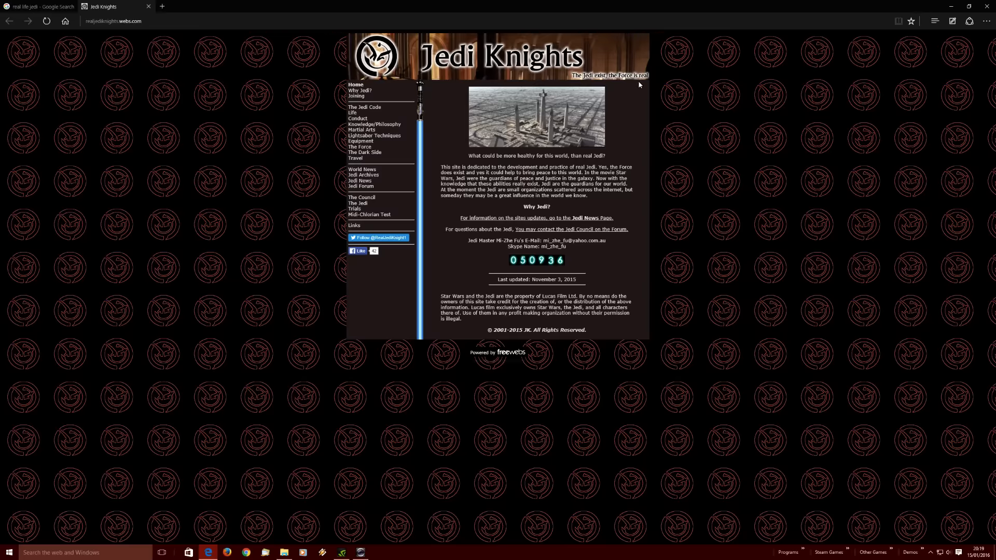
mouse_move(705, 155)
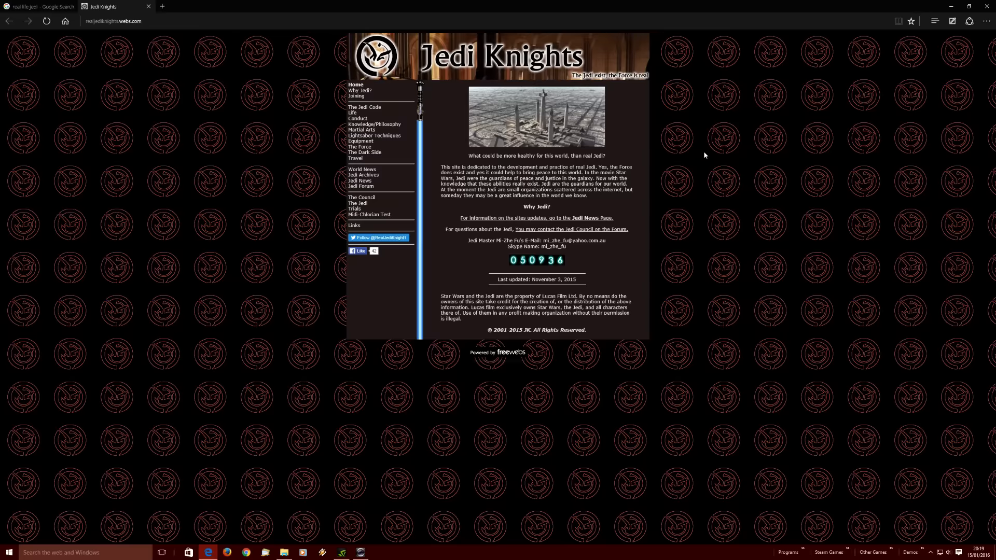
mouse_move(734, 216)
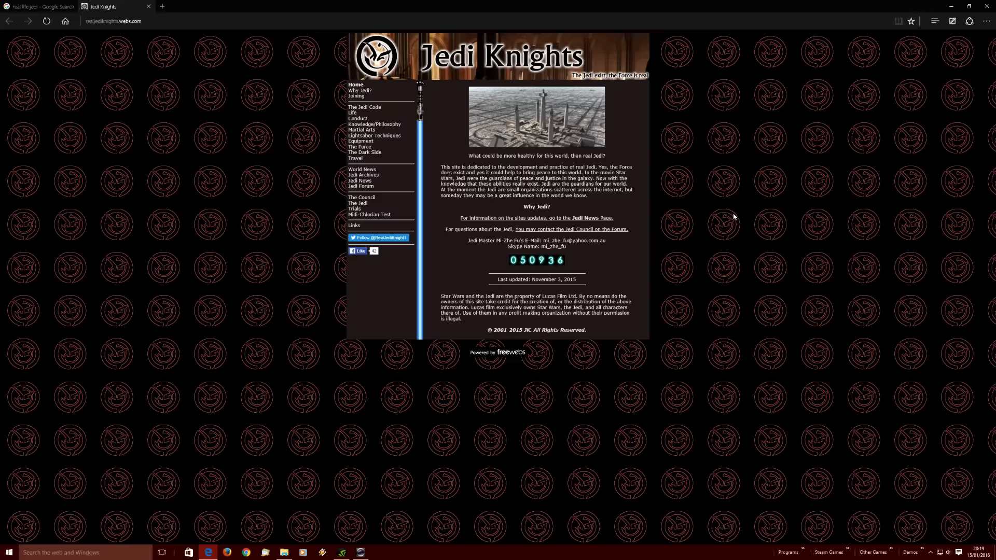
mouse_move(728, 222)
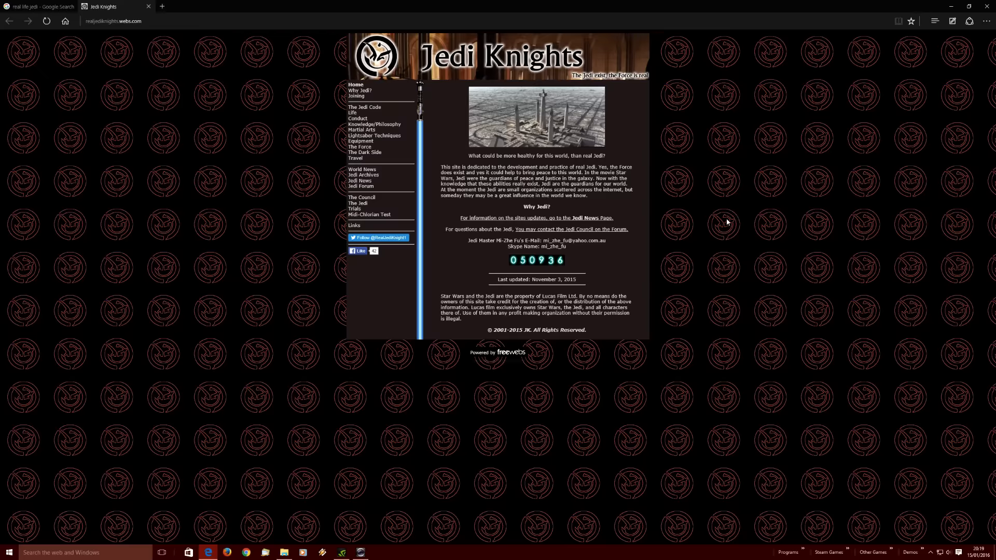
mouse_move(745, 218)
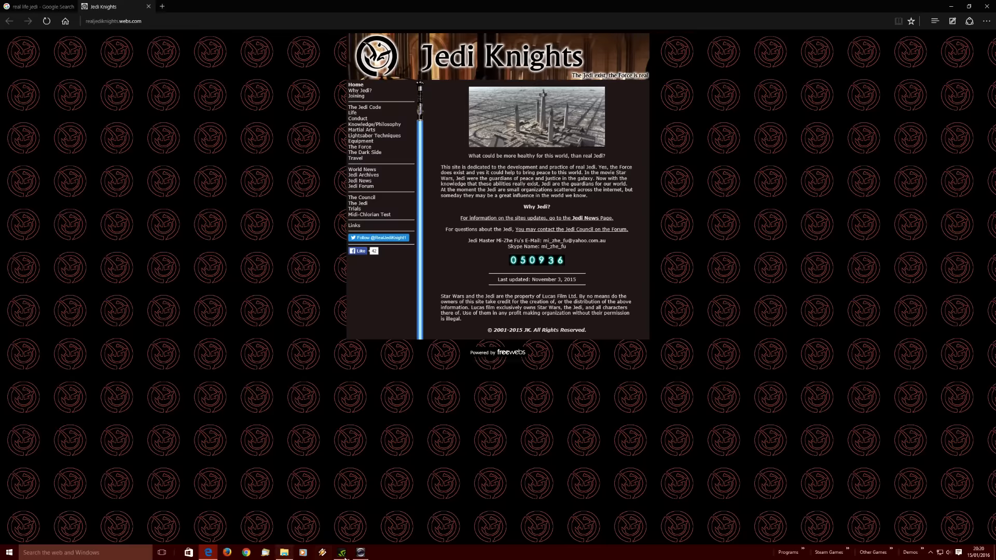
Bring up the Live! Central 3 webcam preview and drag it lower on screen
left_click(360, 552)
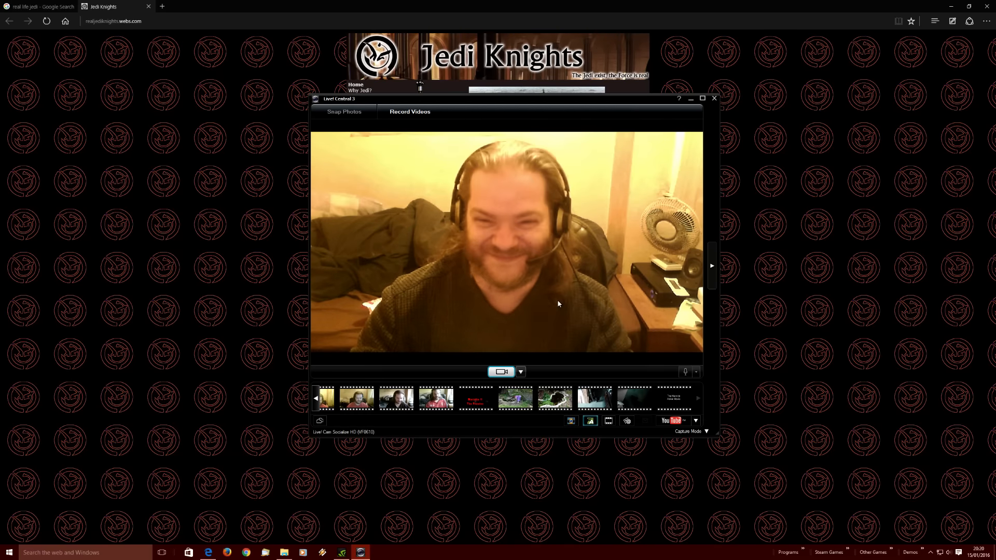
left_click_drag(514, 99, 602, 201)
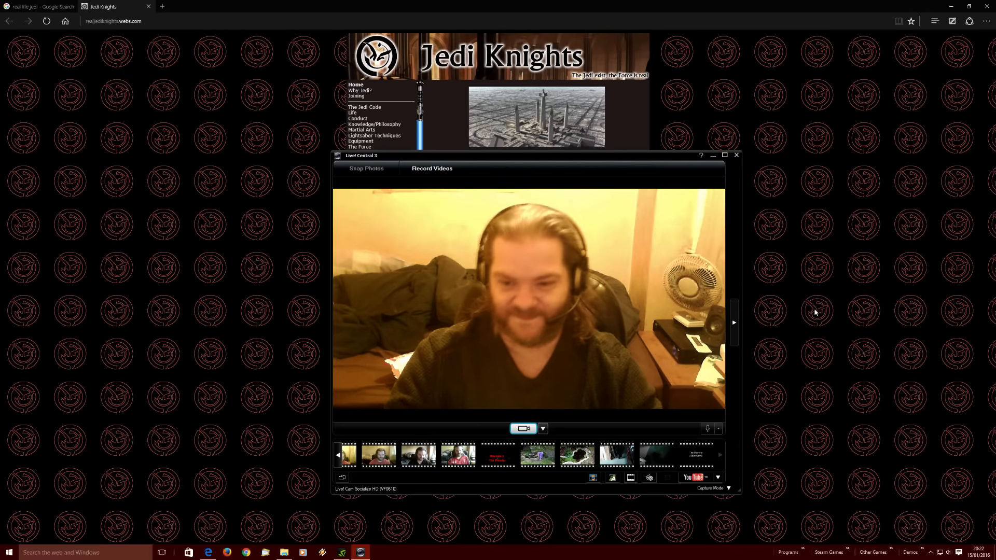
Minimize the webcam preview so the Jedi Knights home page is fully visible
left_click(736, 155)
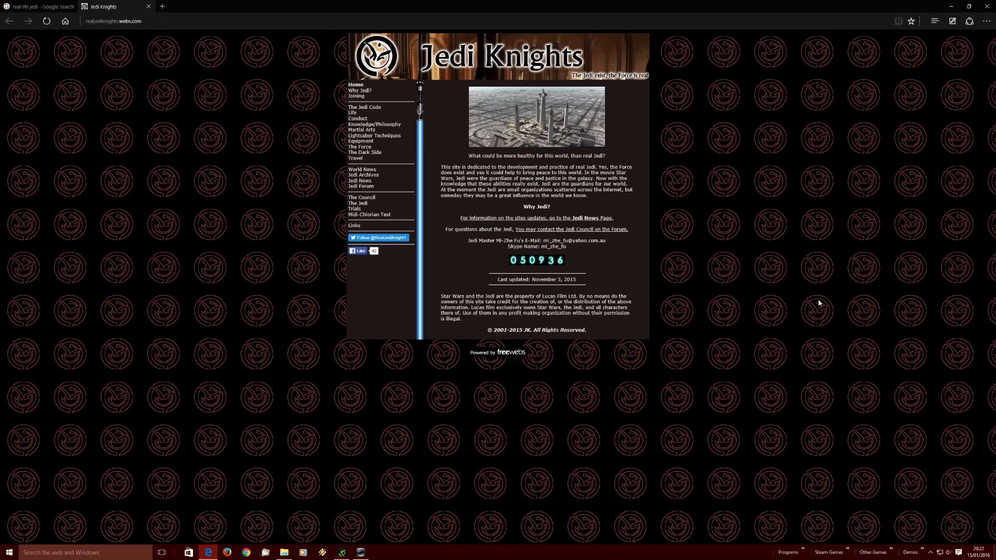
mouse_move(547, 200)
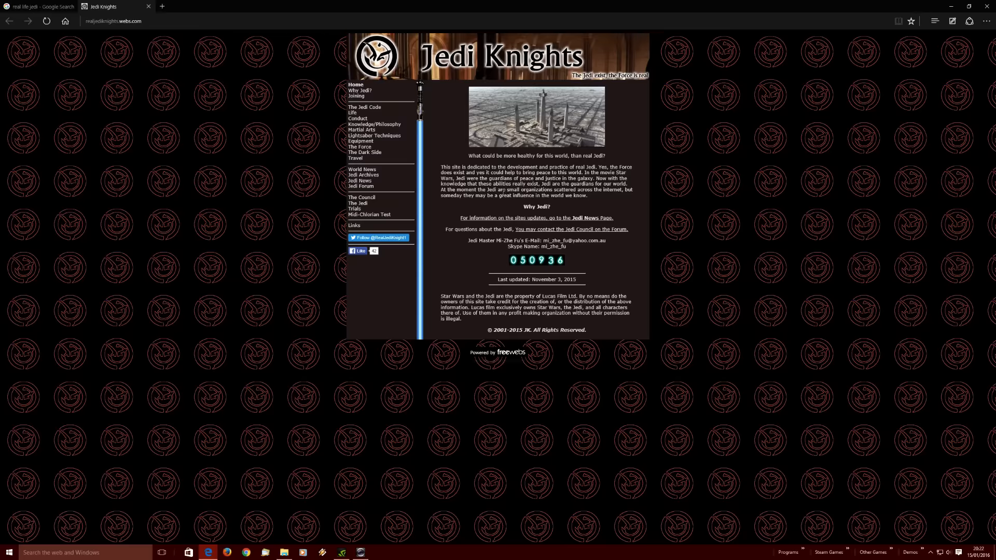
mouse_move(500, 196)
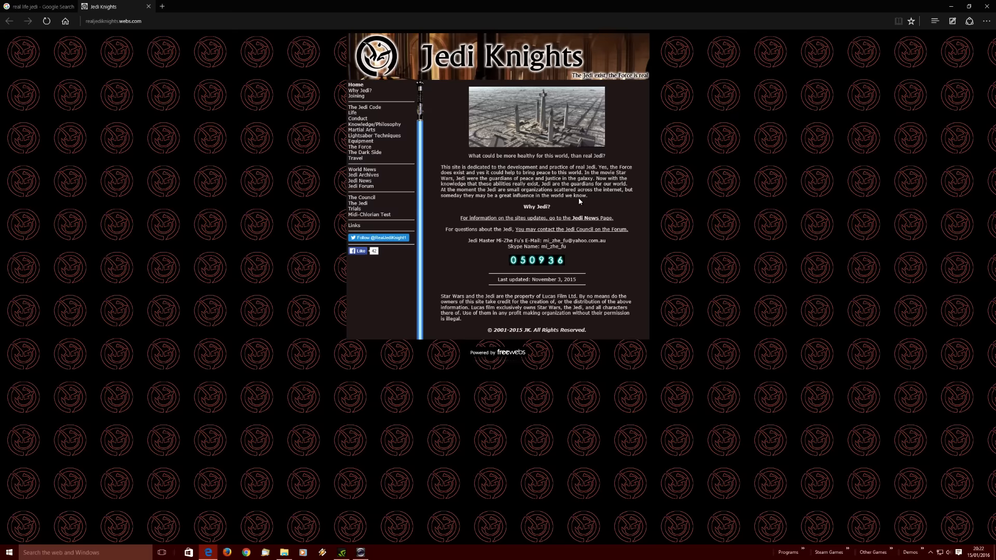
mouse_move(623, 197)
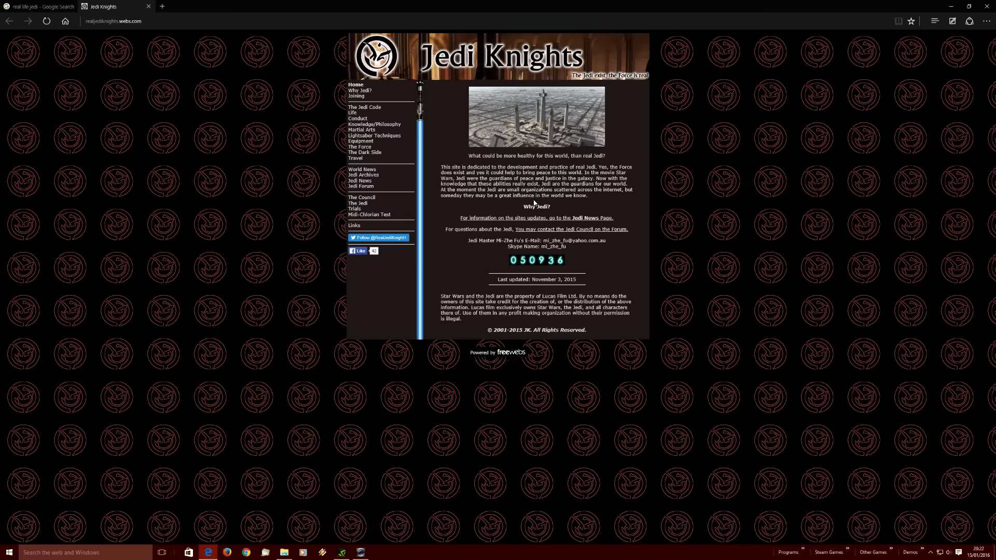
mouse_move(367, 502)
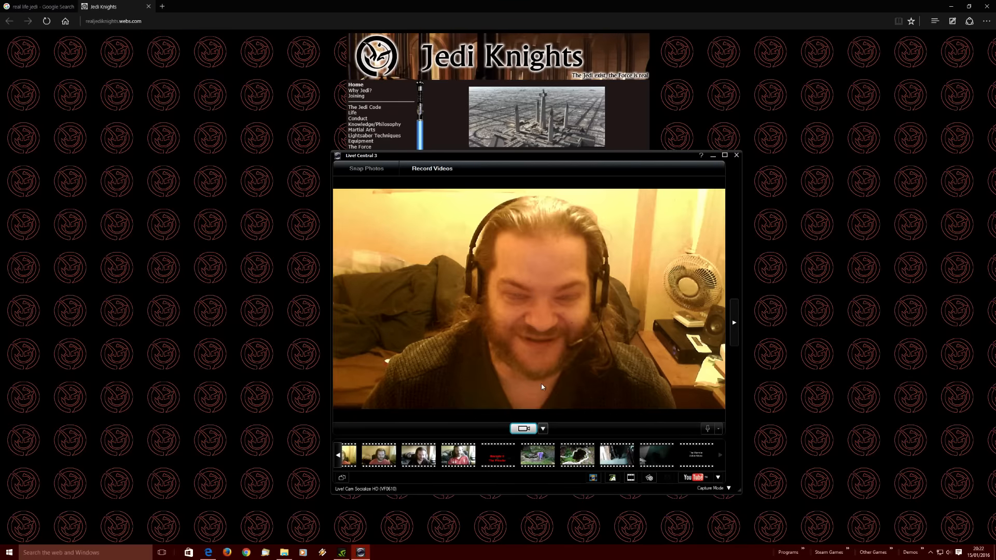
mouse_move(570, 156)
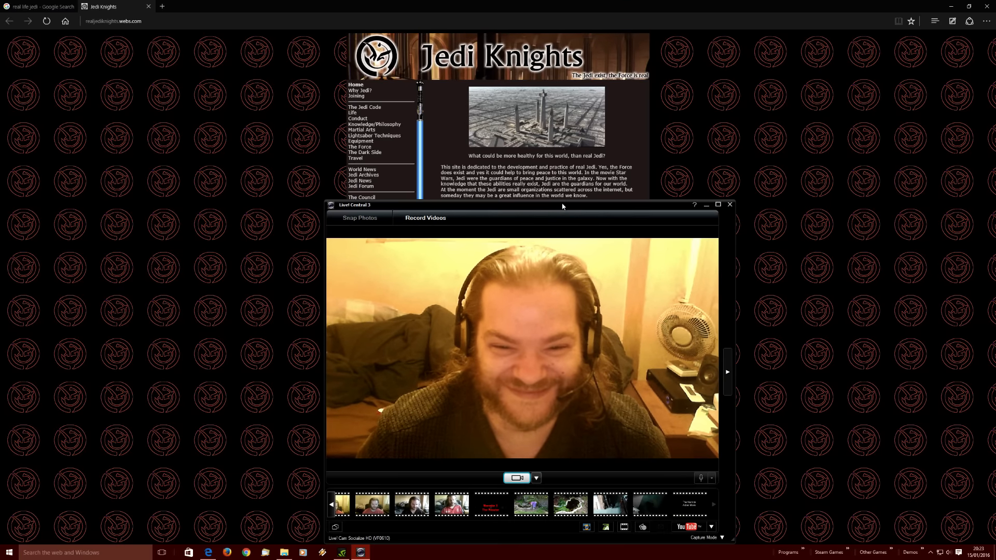
mouse_move(766, 89)
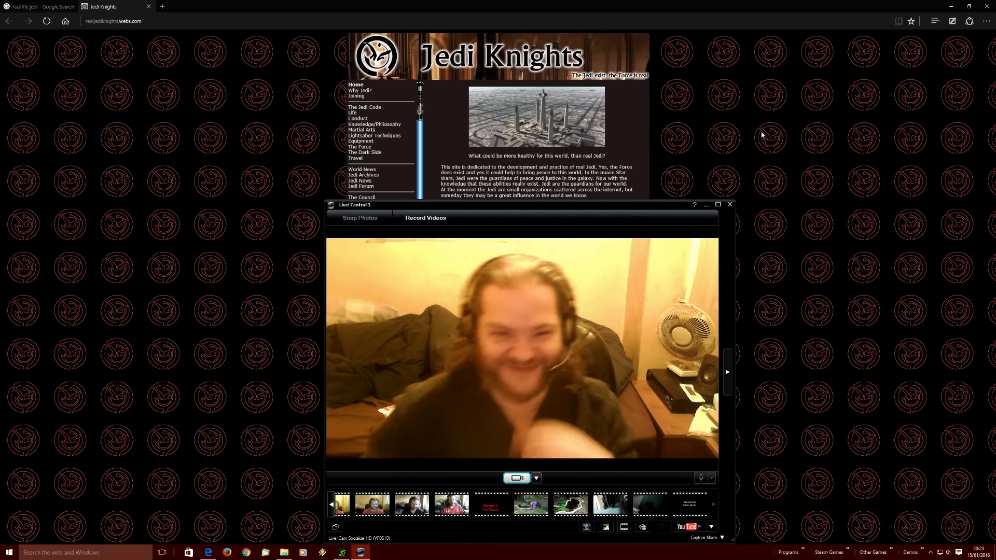
mouse_move(724, 150)
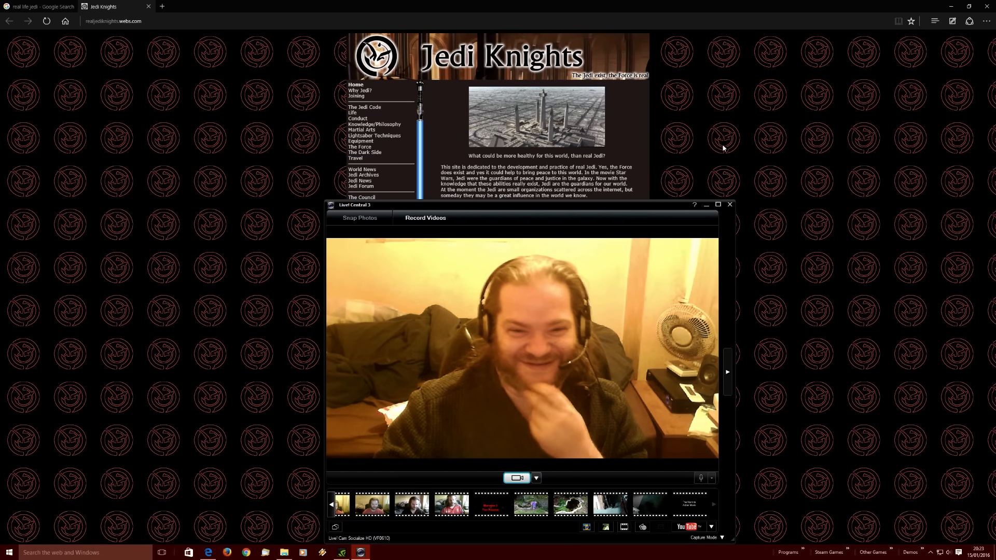
mouse_move(737, 158)
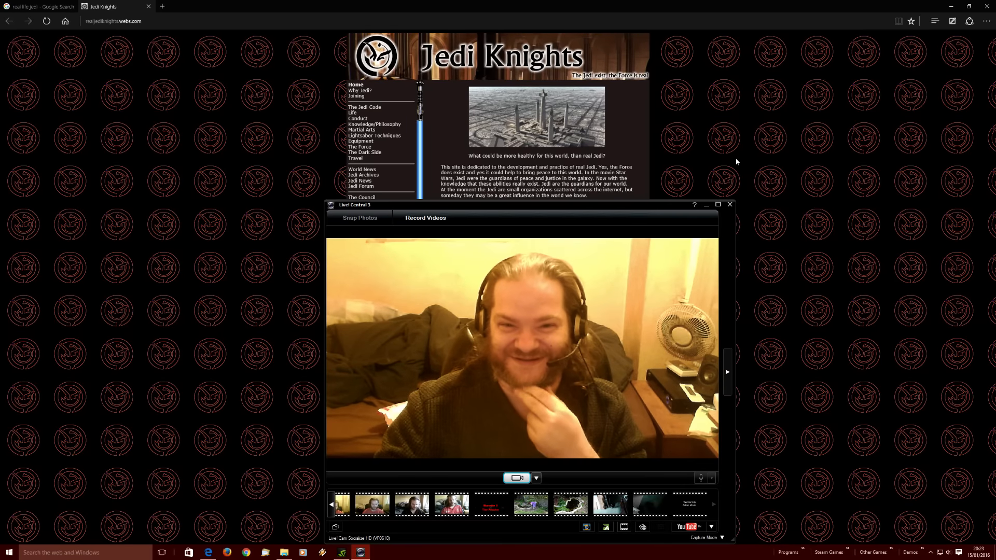
mouse_move(792, 170)
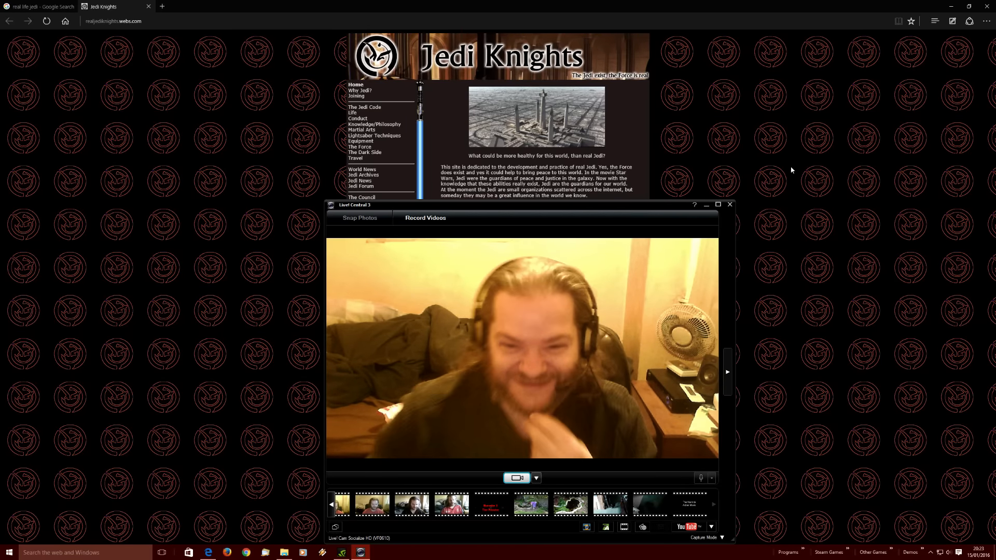
Hide the Live! Central 3 webcam window covering the Jedi Knights page
left_click(730, 204)
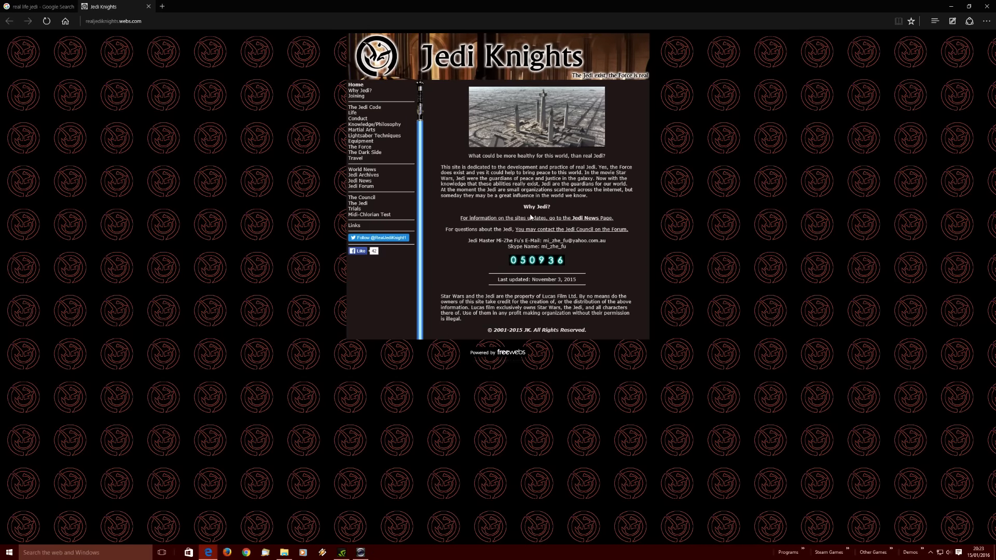
mouse_move(499, 227)
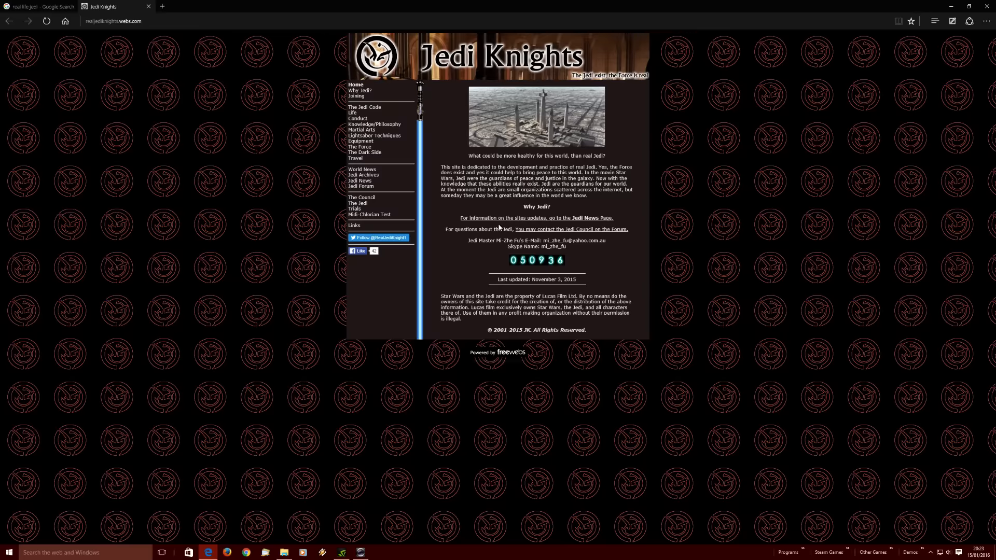
mouse_move(589, 223)
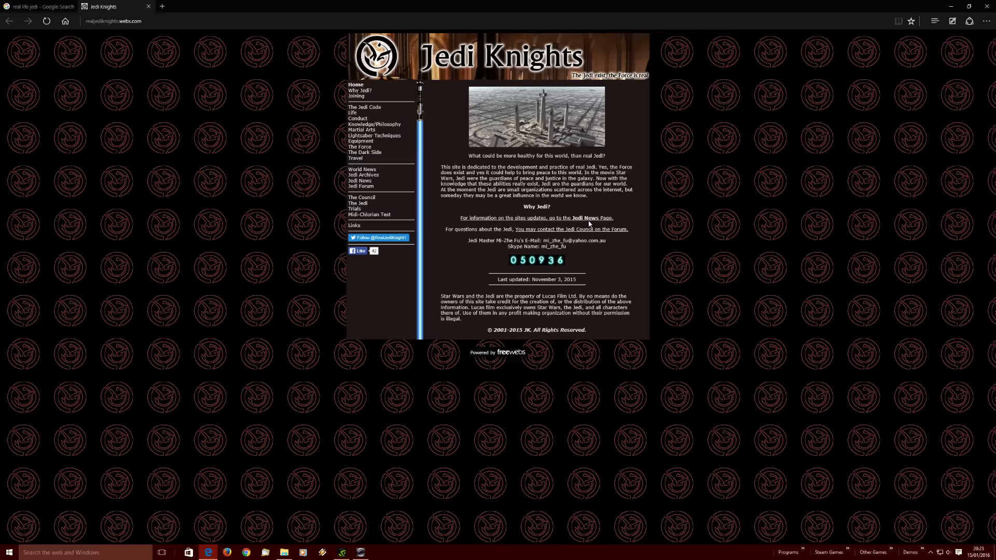
mouse_move(585, 221)
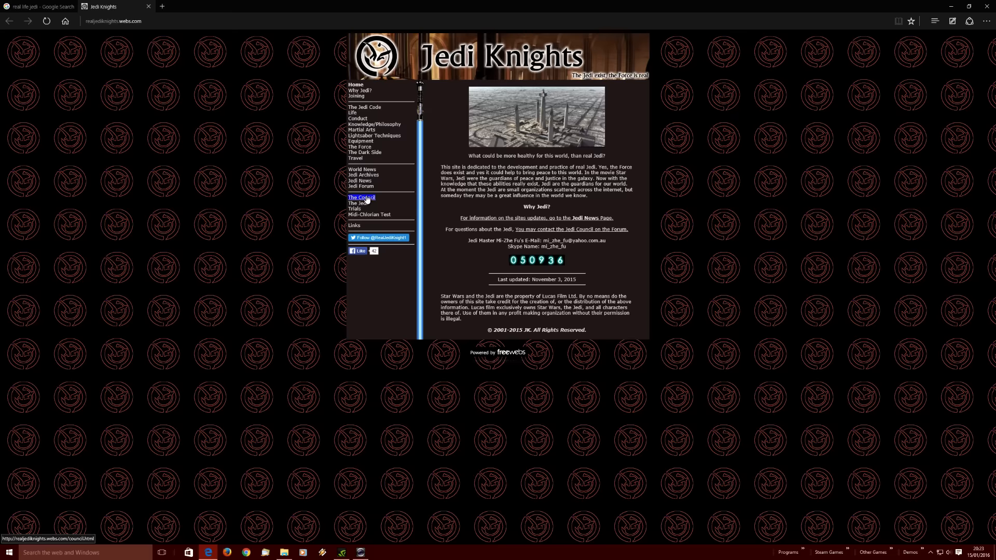
Open The Council section and hide the webcam preview covering the forum
left_click(361, 186)
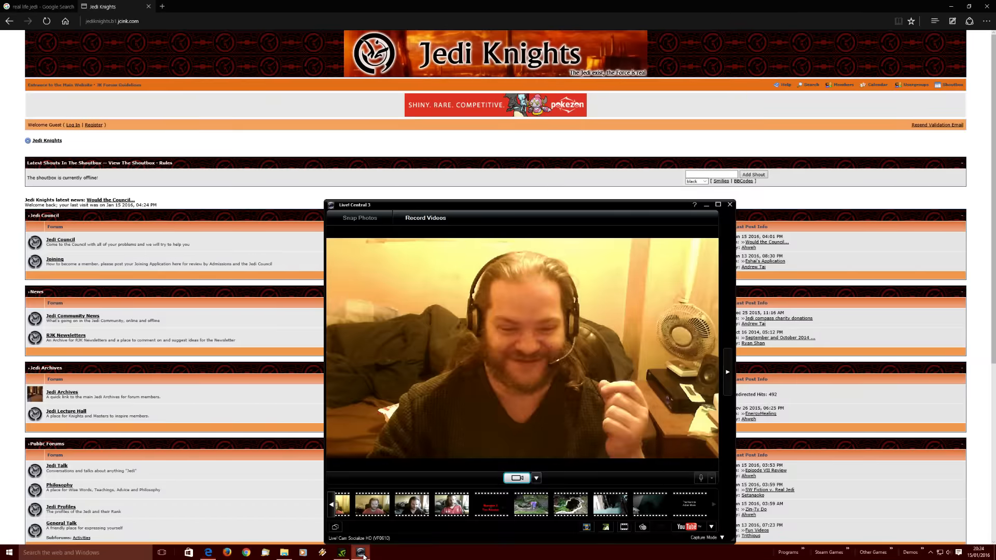
mouse_move(236, 206)
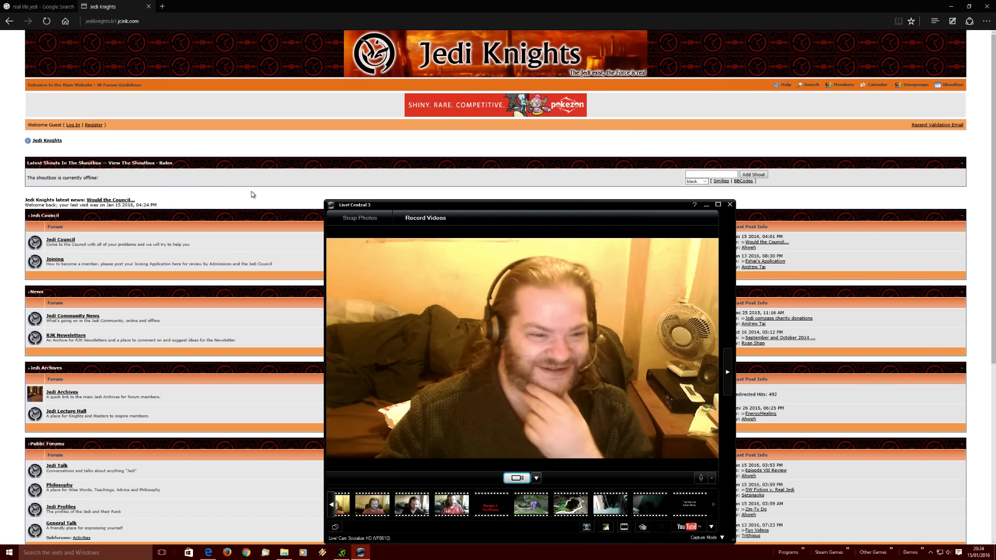
left_click(729, 205)
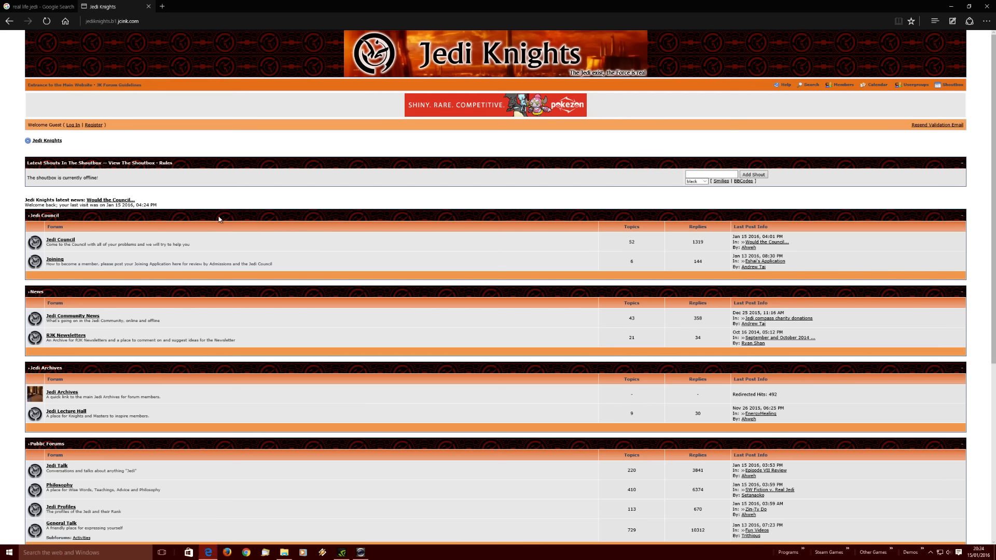
mouse_move(630, 254)
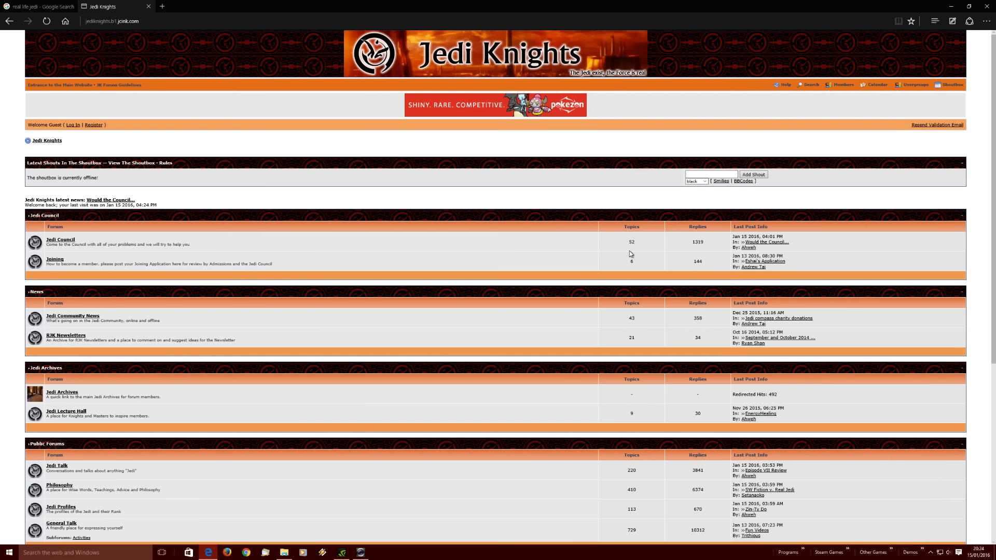
mouse_move(48, 253)
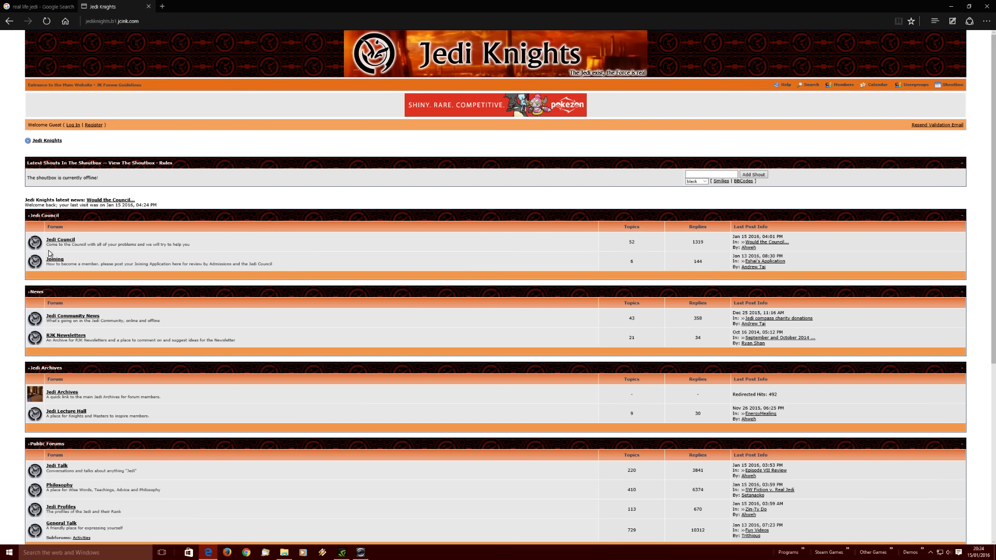
mouse_move(187, 254)
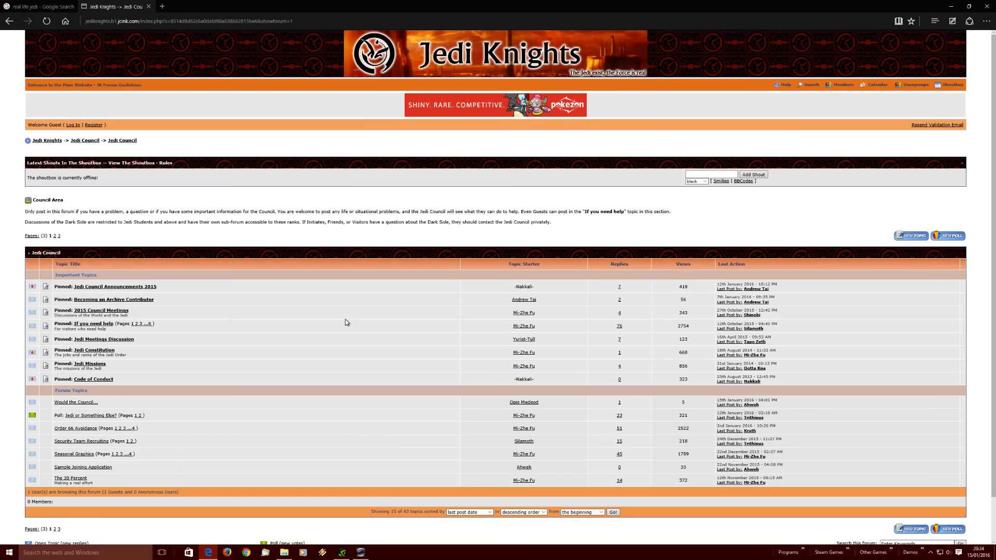
mouse_move(94, 415)
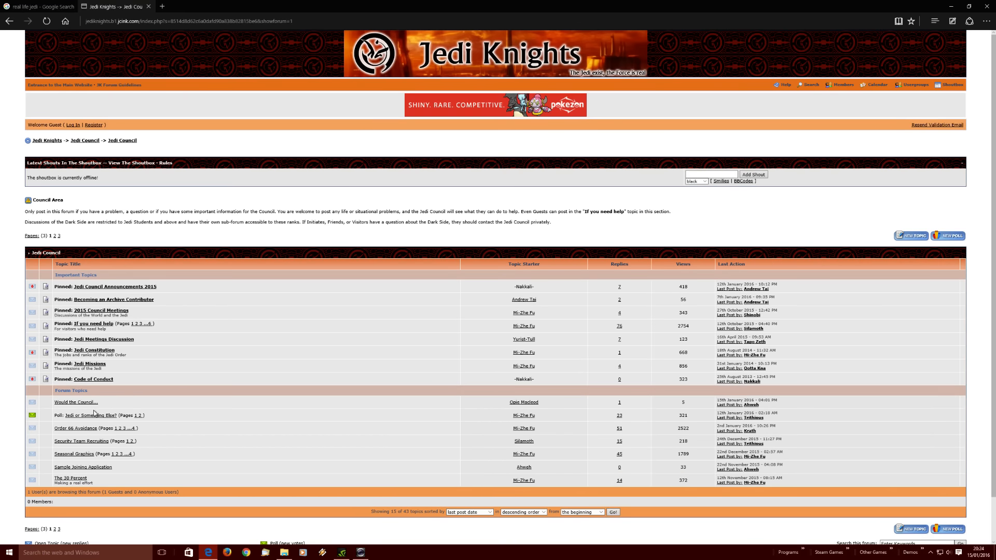
left_click(76, 403)
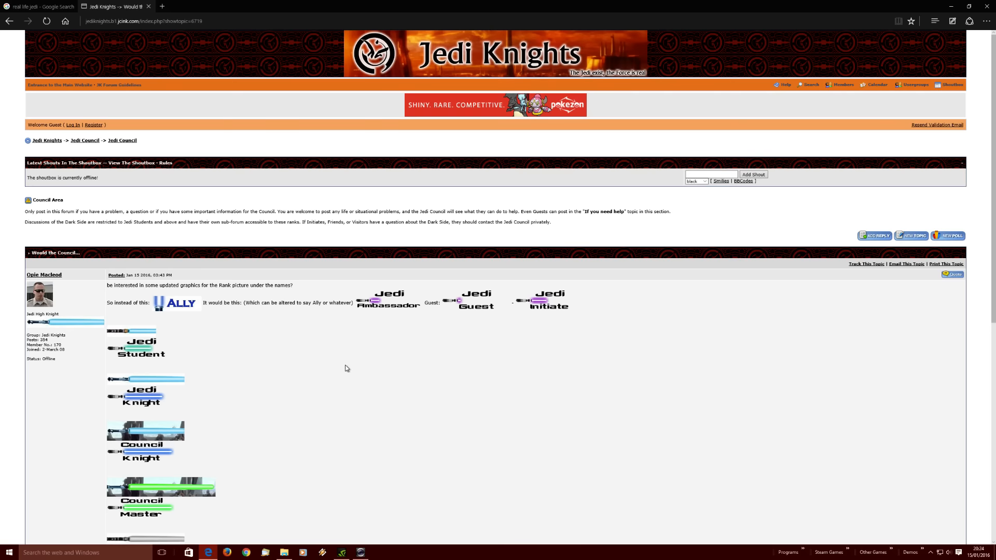
mouse_move(227, 345)
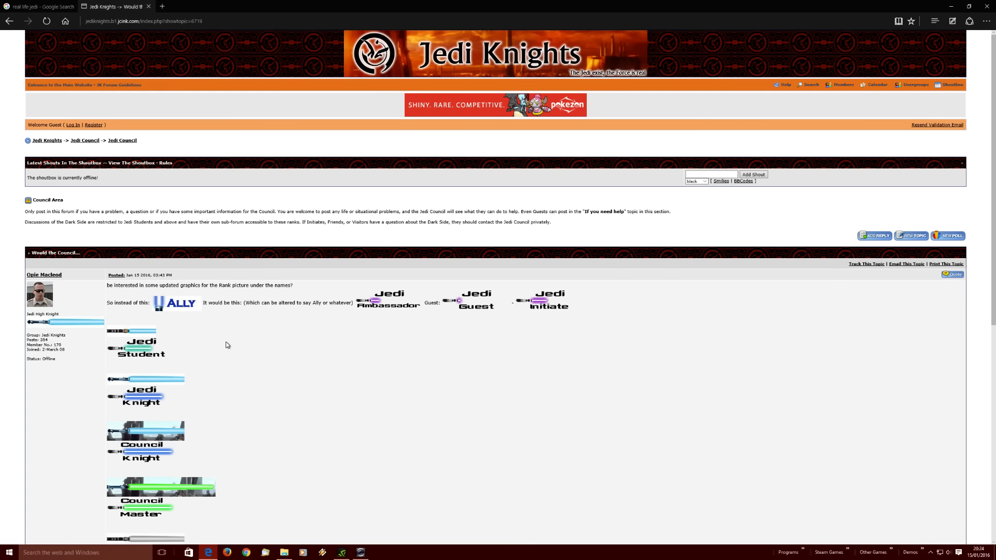
mouse_move(257, 298)
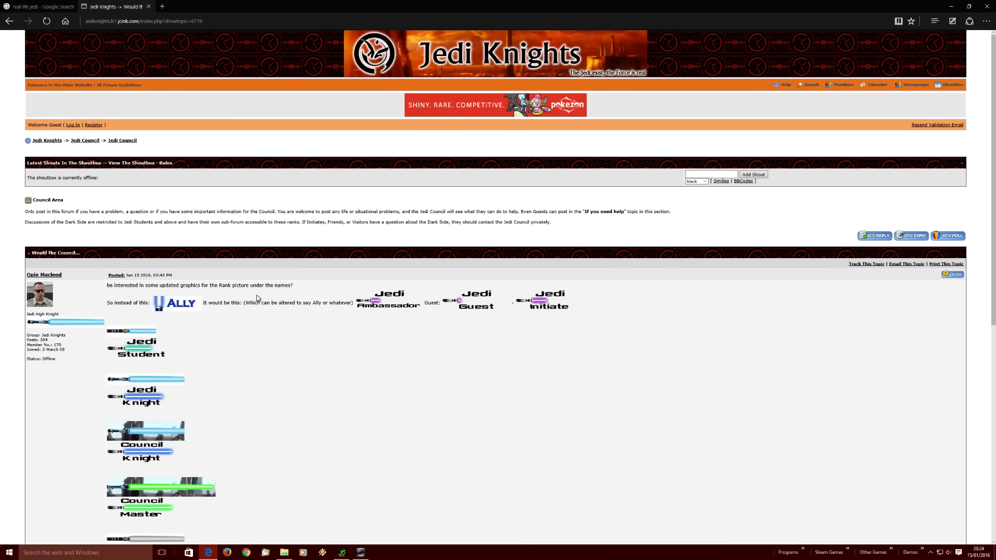
mouse_move(426, 376)
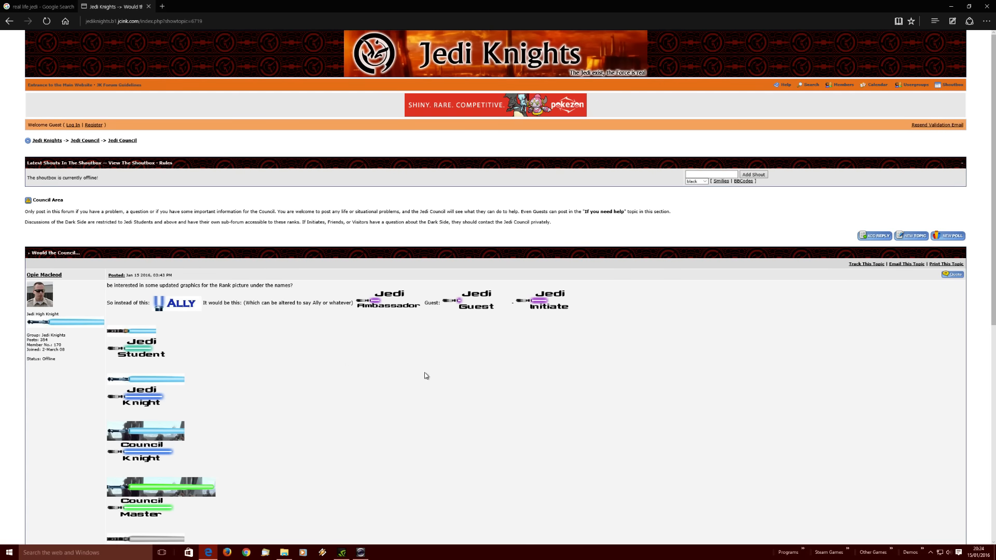
scroll("down", 3)
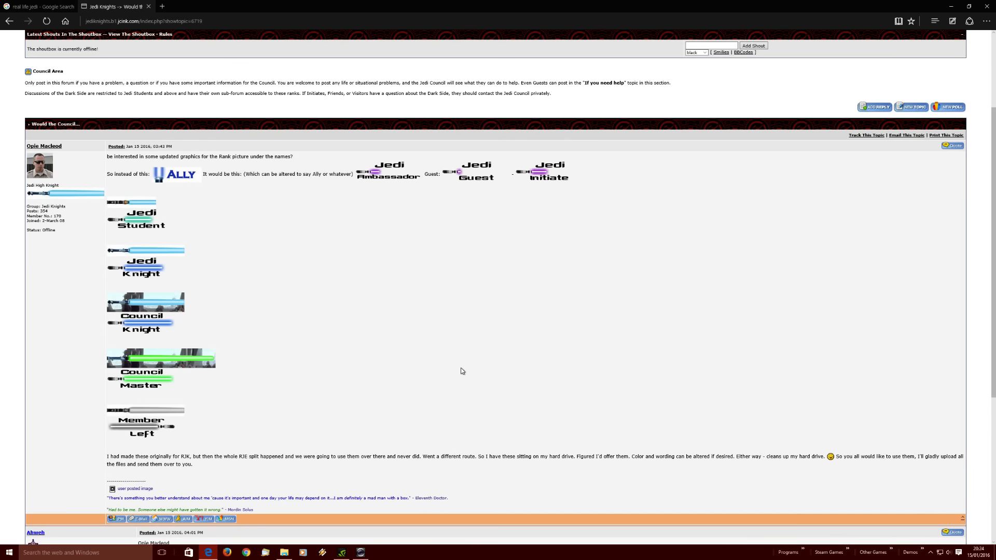
scroll("down", 3)
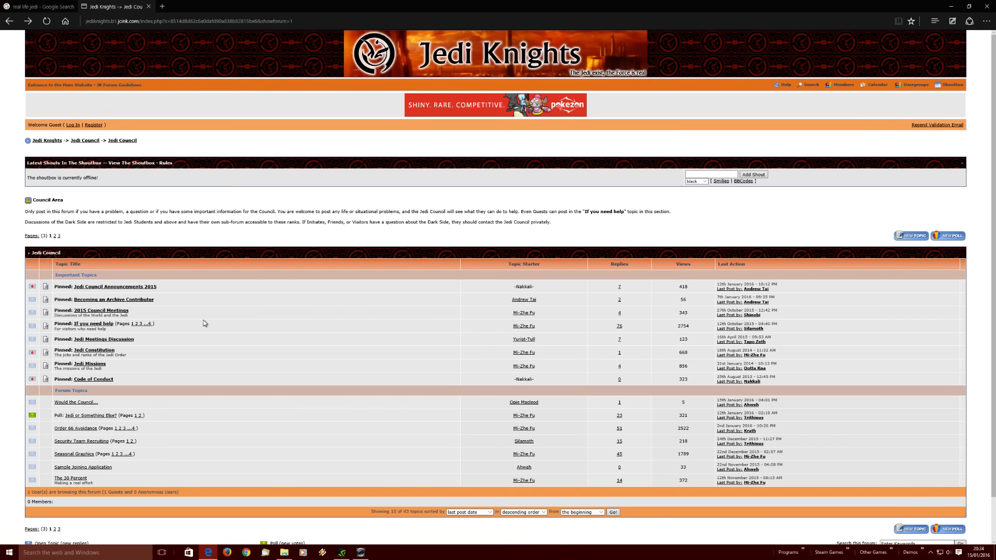
Open the pinned '2015 Council Meetings' topic
left_click(100, 310)
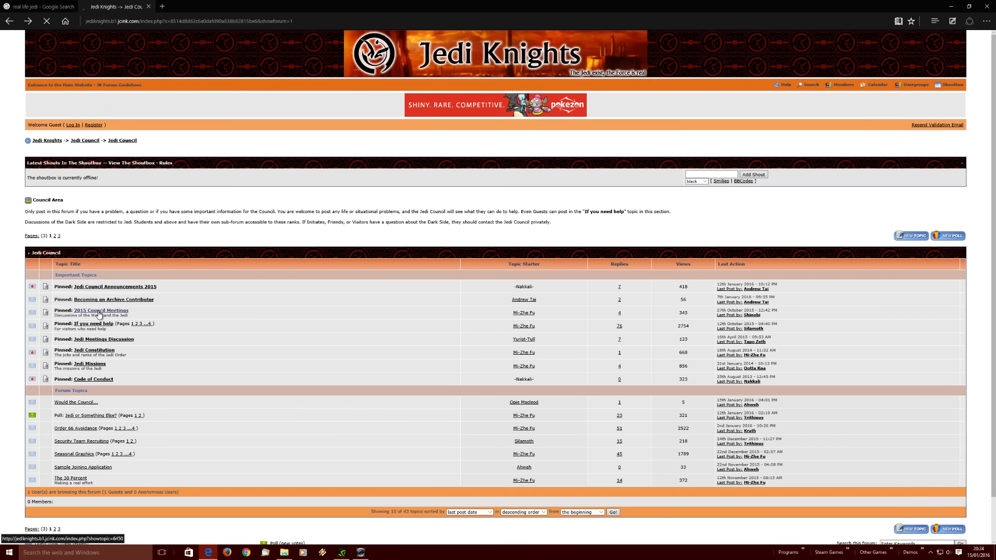
left_click(102, 310)
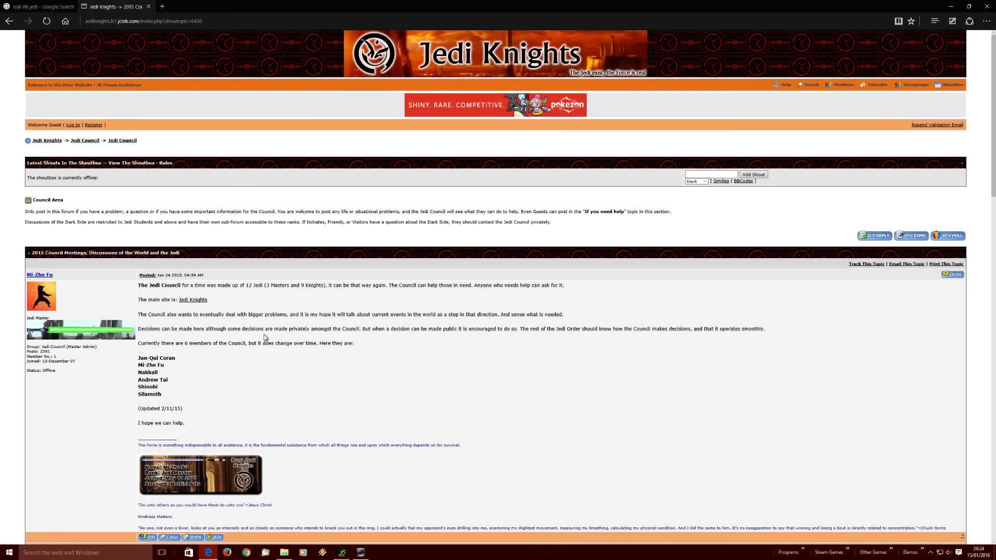
mouse_move(180, 297)
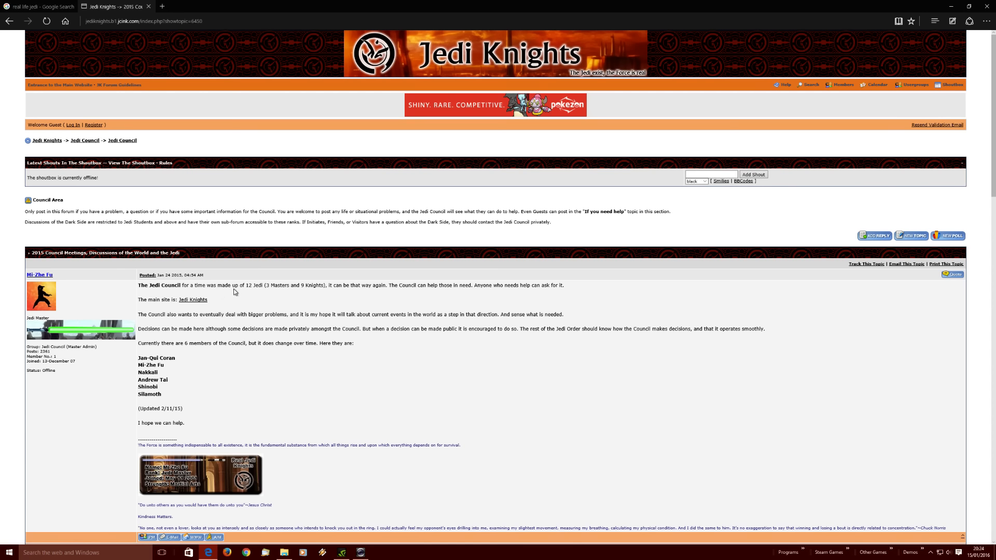
mouse_move(283, 296)
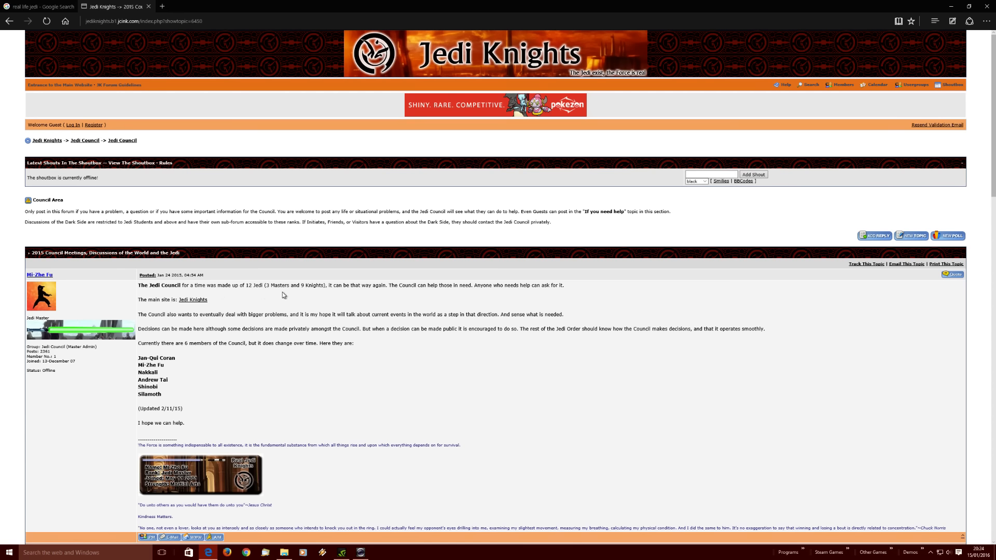
mouse_move(288, 294)
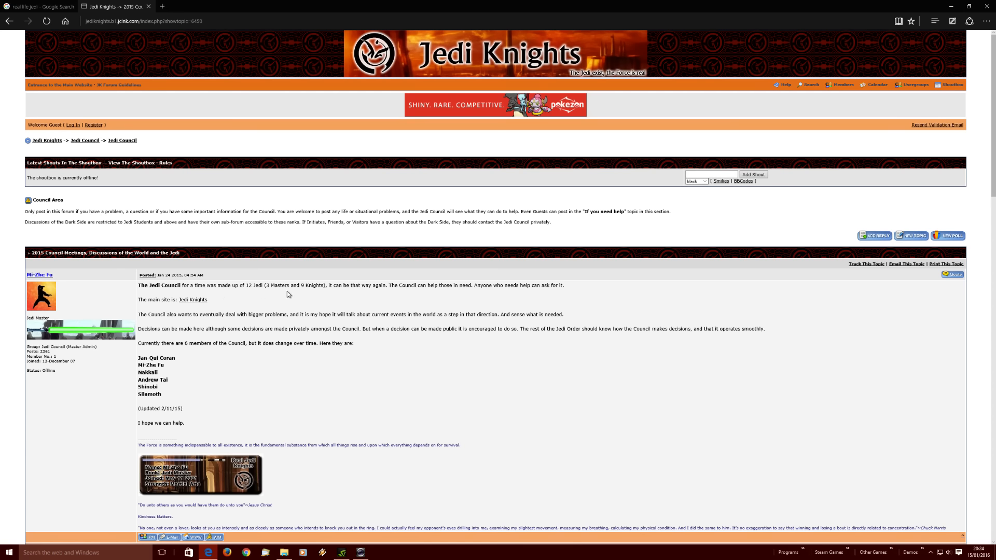
mouse_move(243, 338)
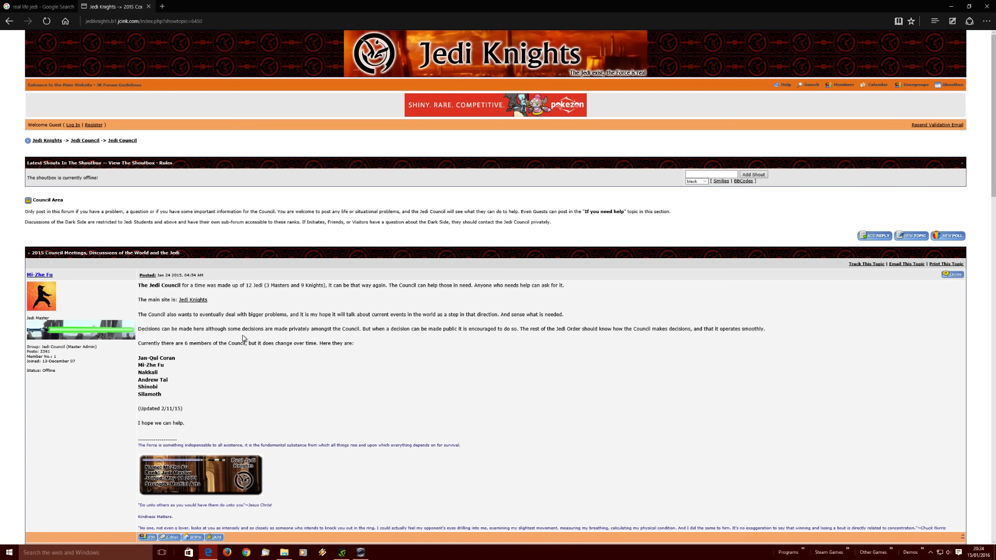
left_click(359, 553)
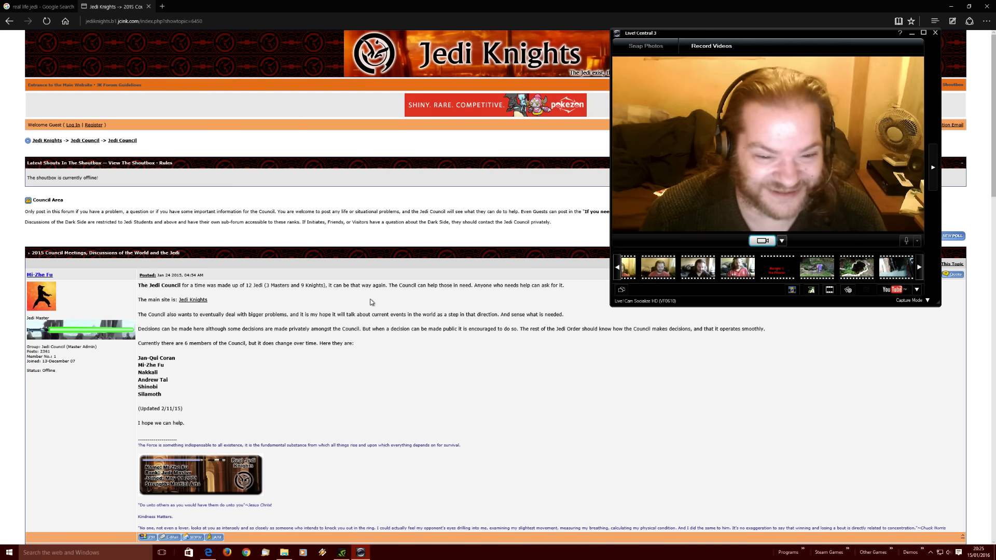
mouse_move(396, 302)
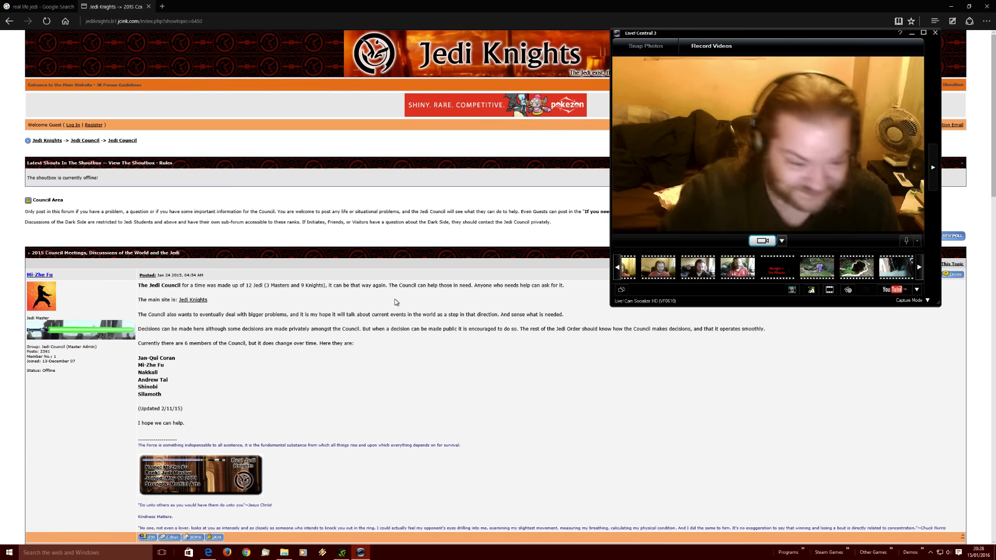
mouse_move(361, 367)
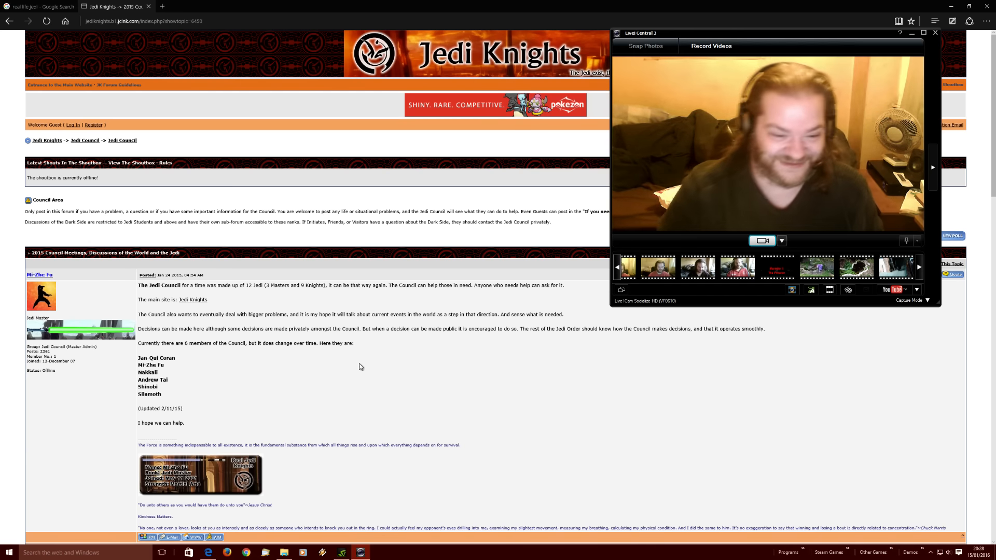
Scroll down through the 2015 Council Meetings posts
scroll("down", 3)
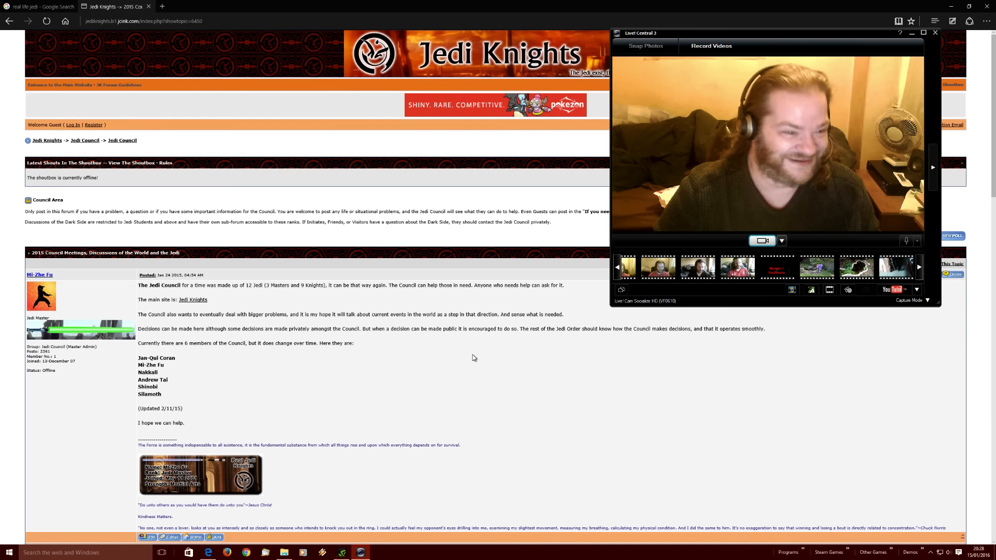
mouse_move(46, 278)
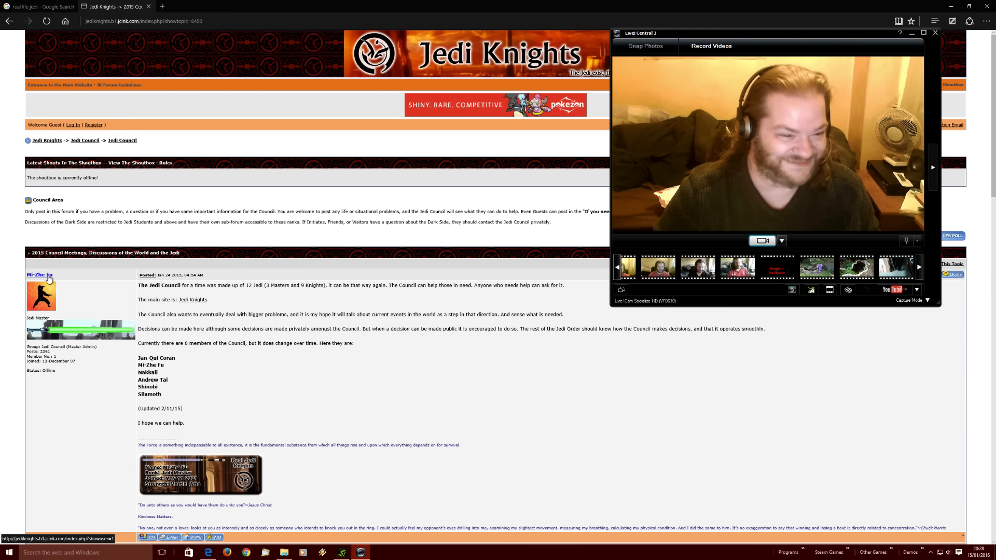
scroll("down", 3)
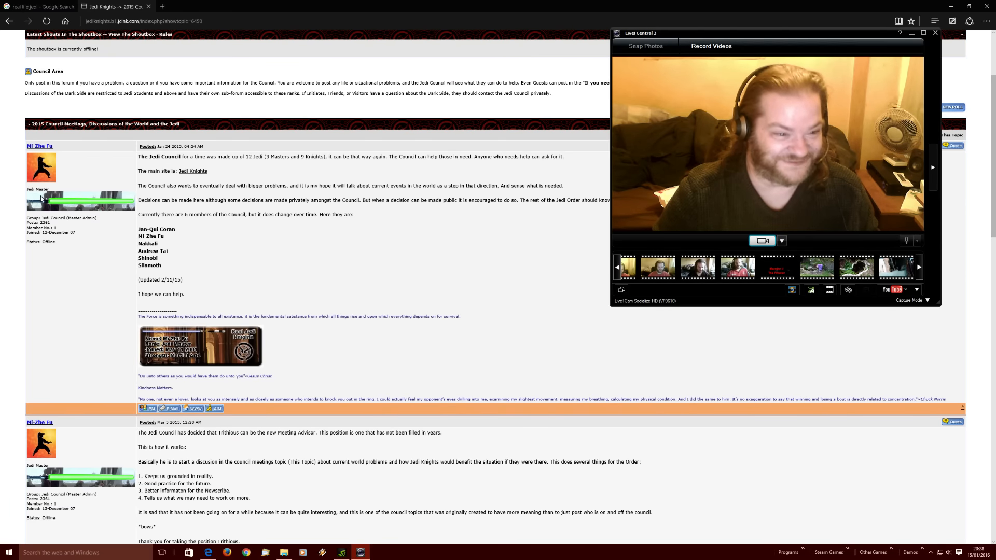
scroll("down", 3)
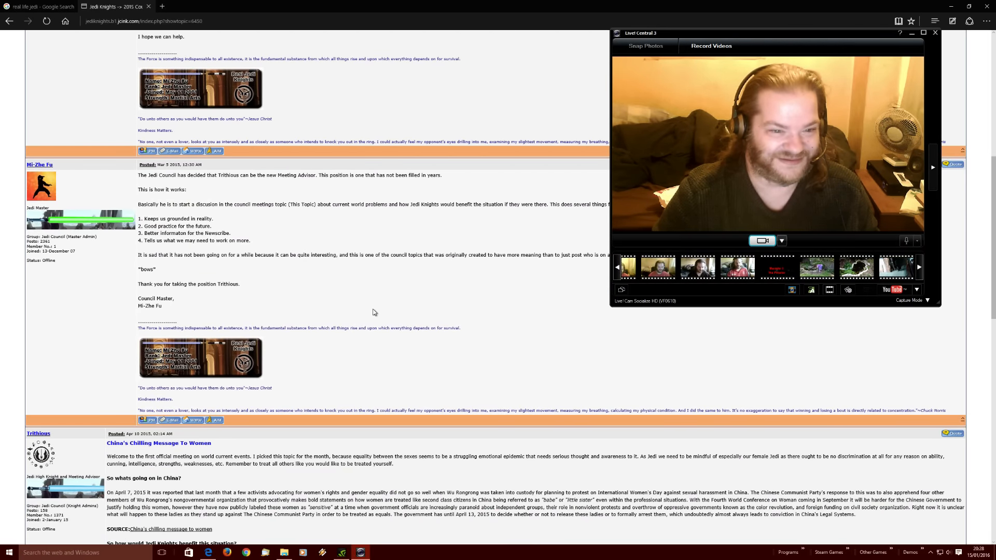
scroll("down", 3)
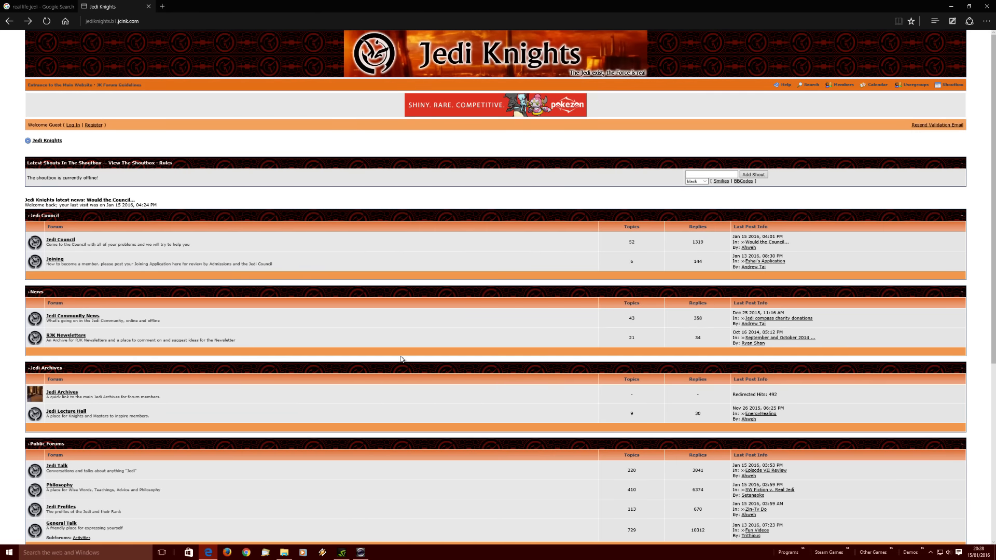
Go back to realjediknights.webs.com, minimise Edge, and reposition the webcam window
left_click(57, 86)
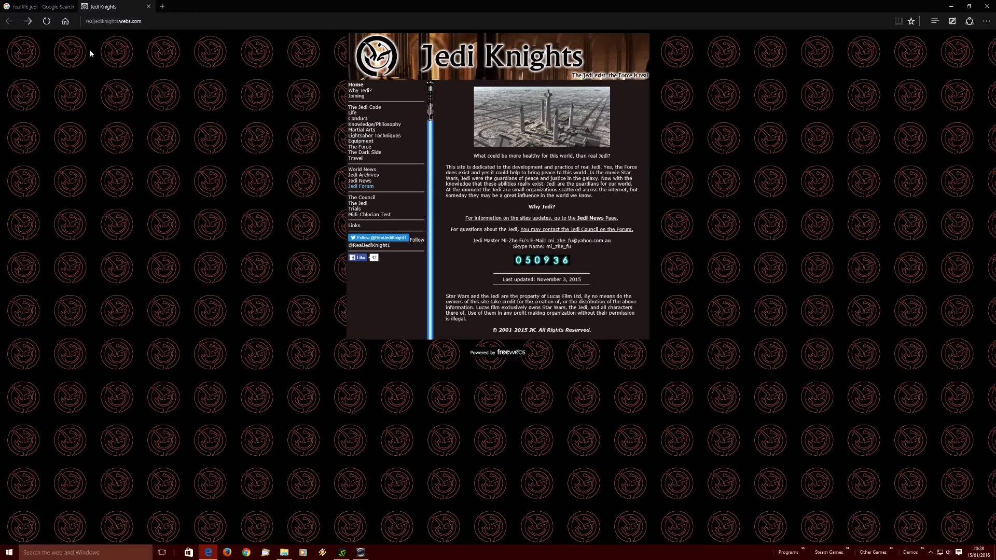
left_click(119, 21)
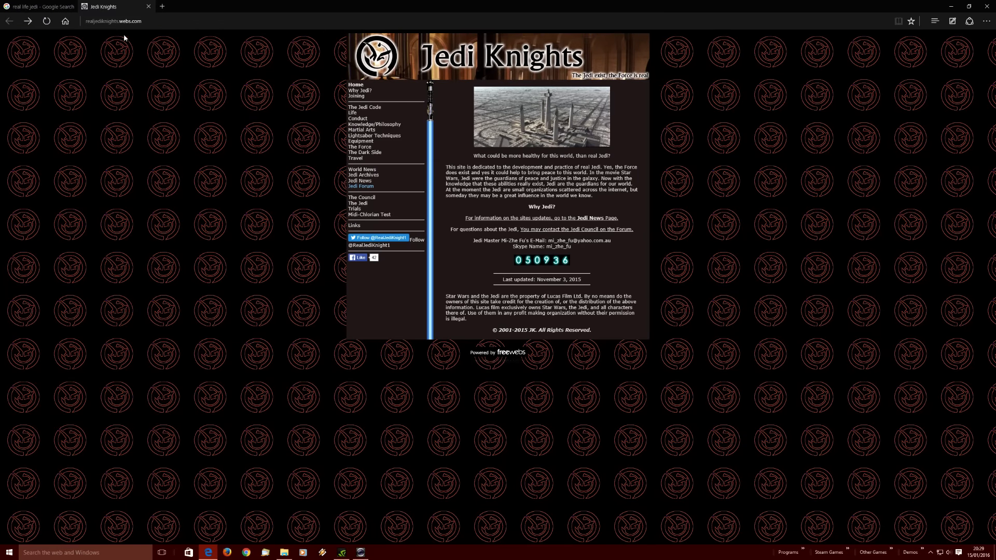
mouse_move(87, 41)
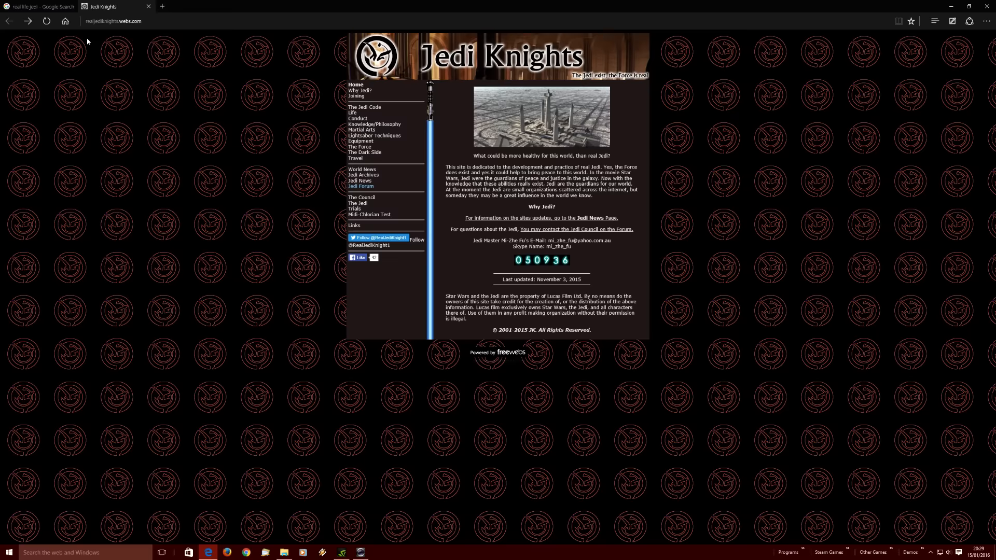
mouse_move(160, 81)
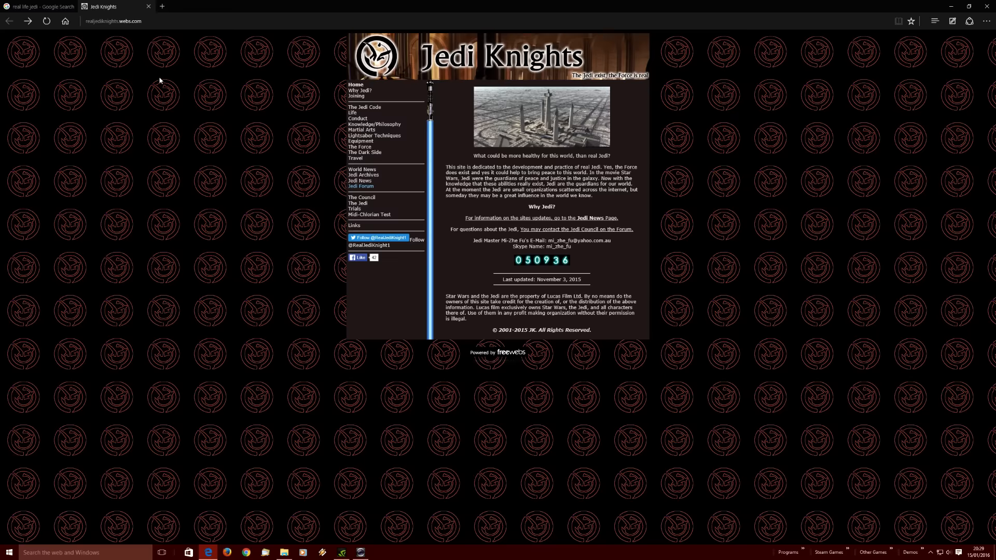
mouse_move(361, 187)
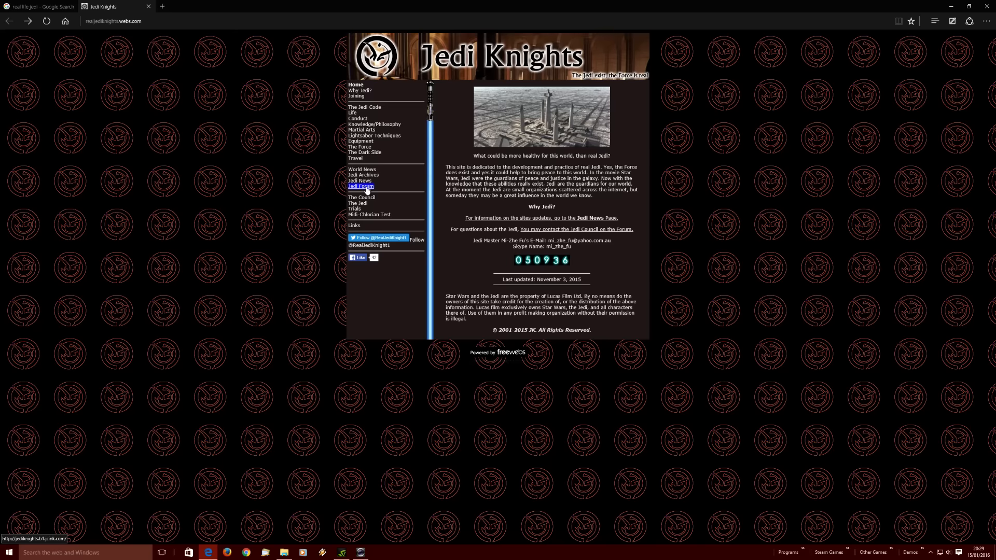
mouse_move(64, 235)
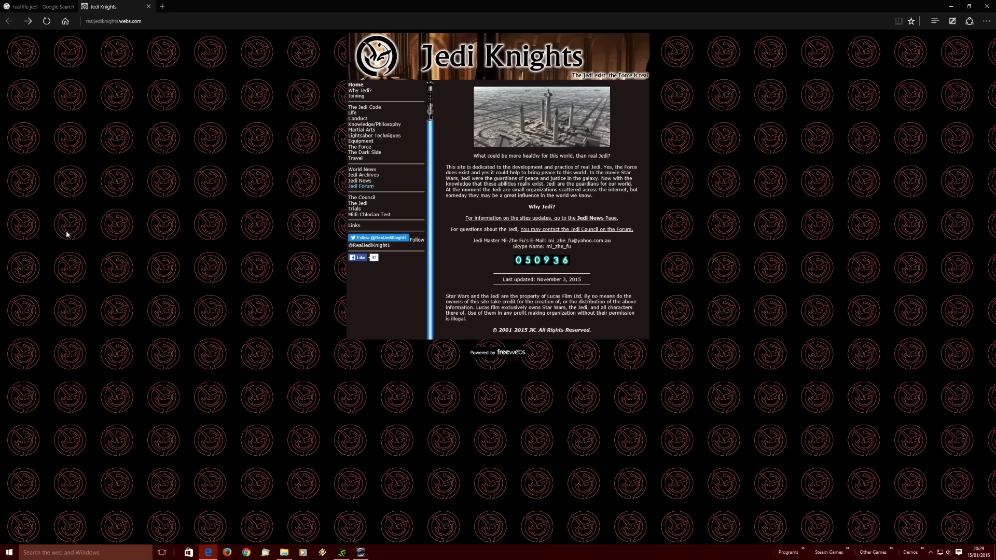
mouse_move(947, 12)
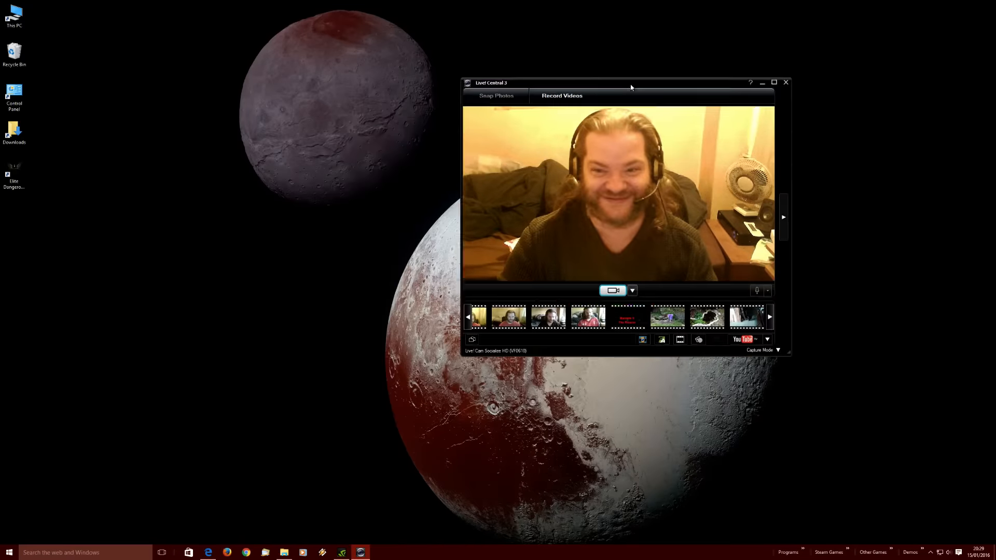
left_click_drag(630, 83, 517, 134)
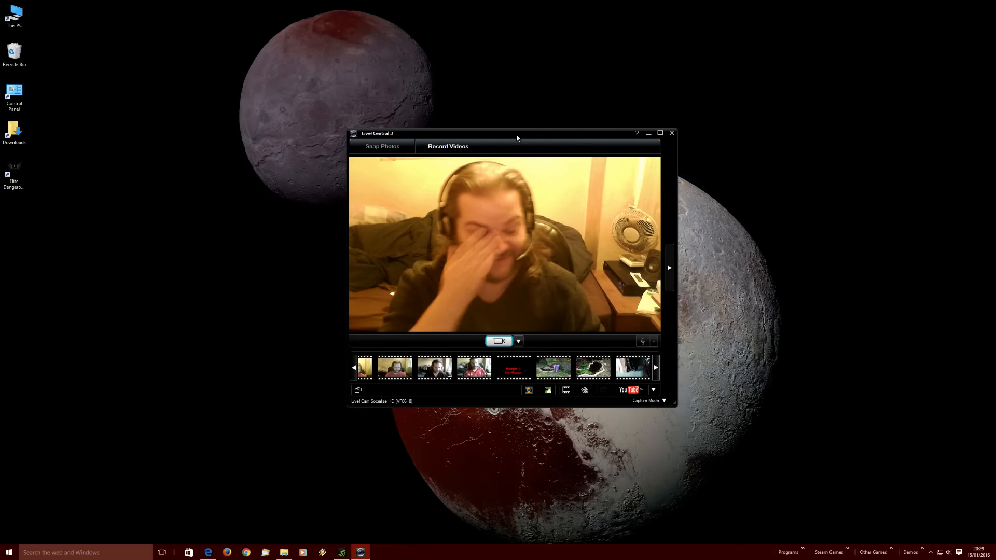